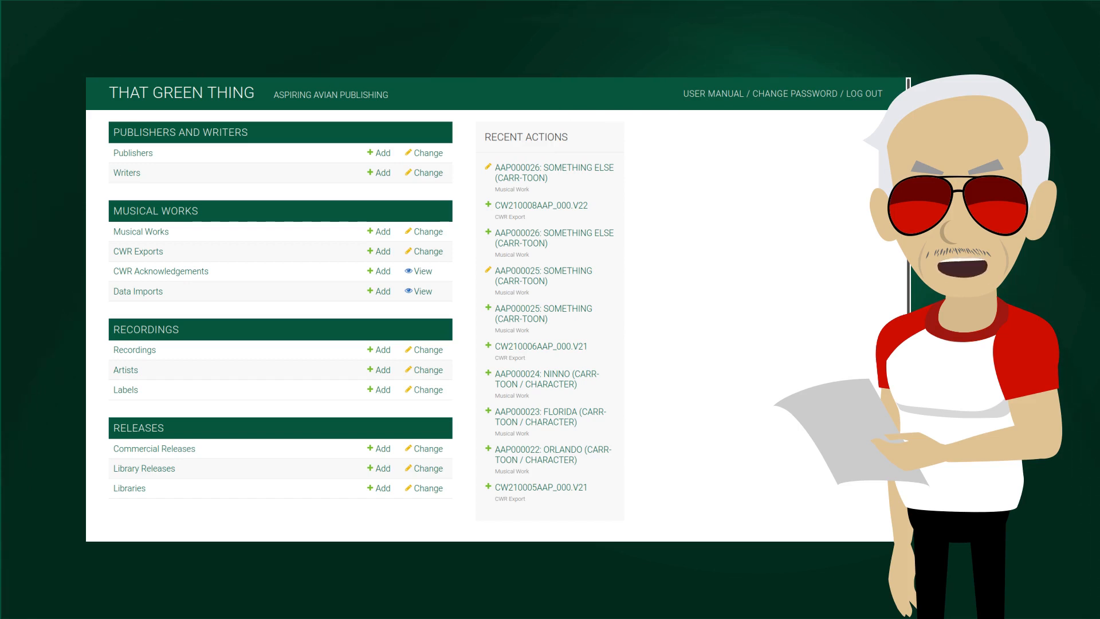
click(378, 172)
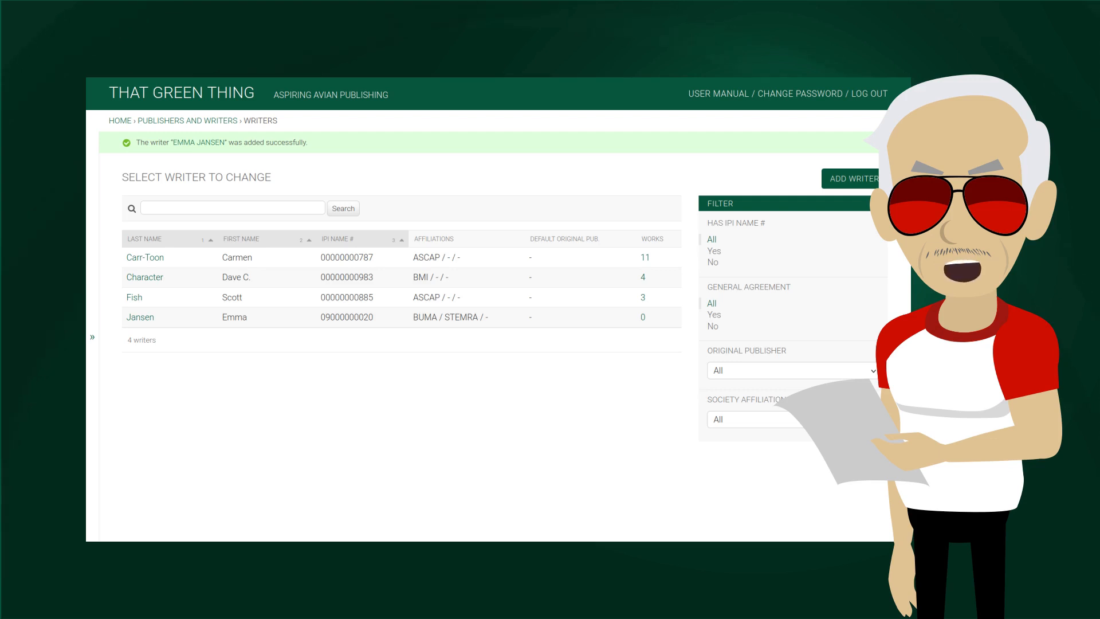
Search the writers list for Jansen, then begin a blank musical work record
text(Jansen)
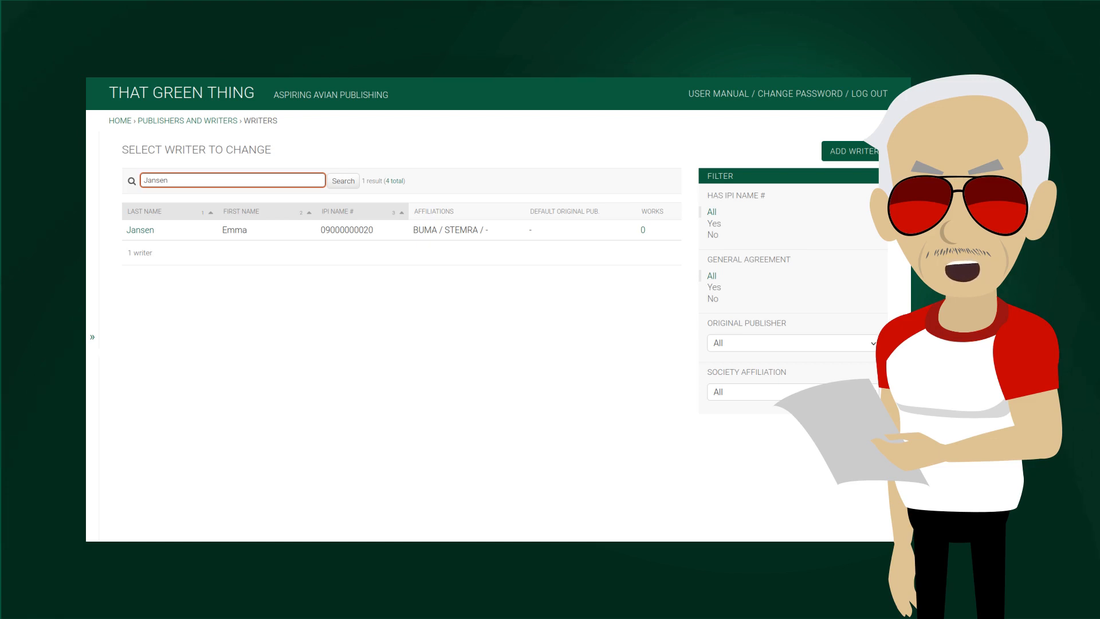
click(91, 337)
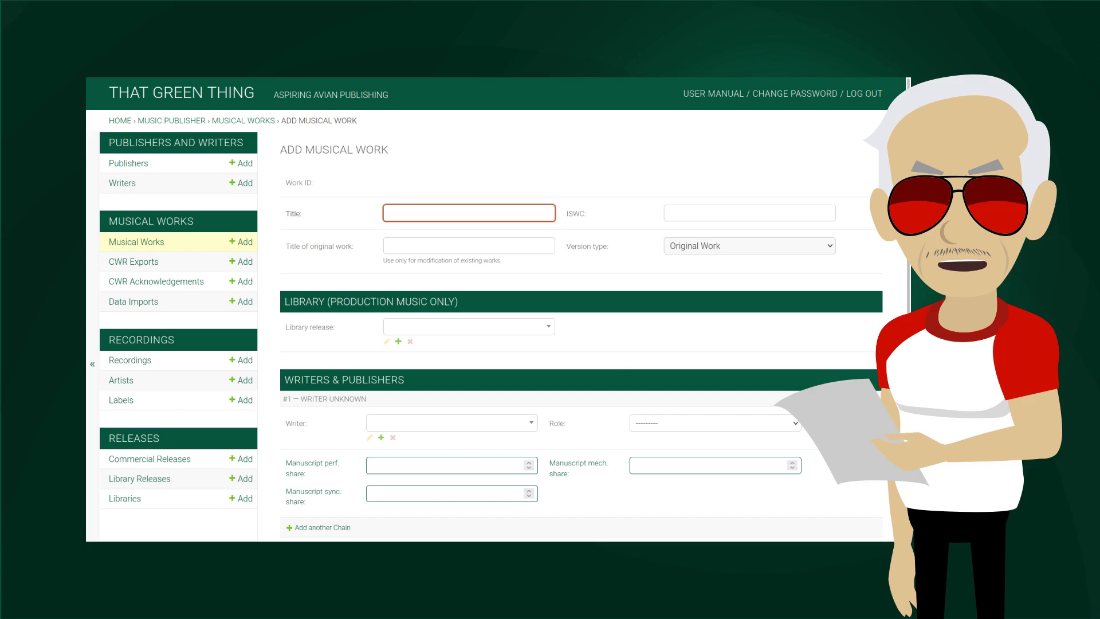
Select Carmen Carr-Toon from the writer list as the work's first writer
click(453, 423)
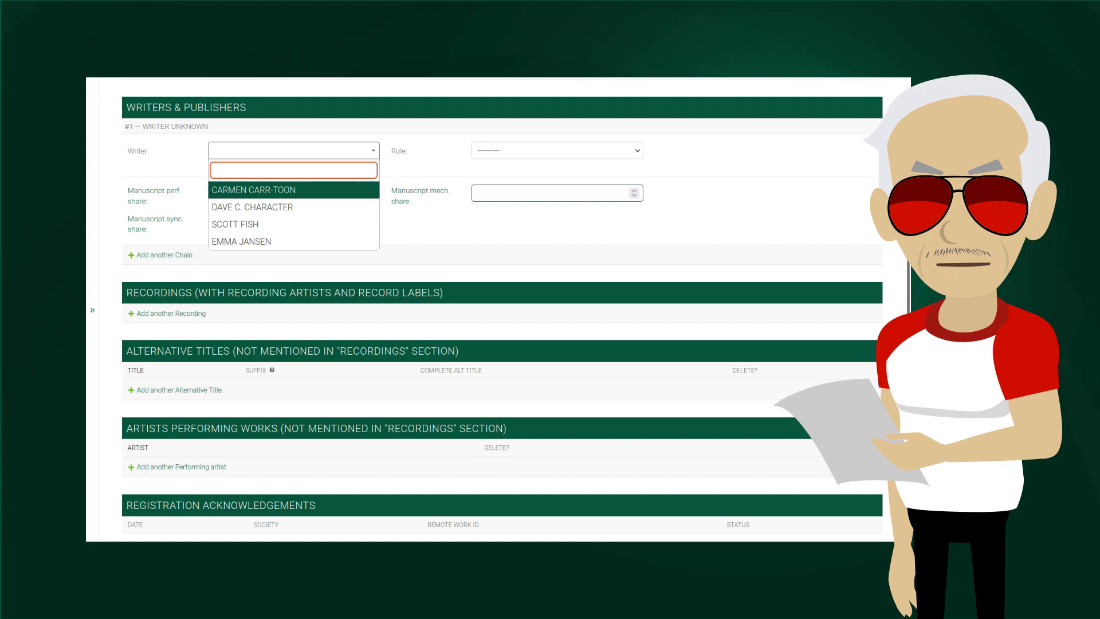
click(254, 190)
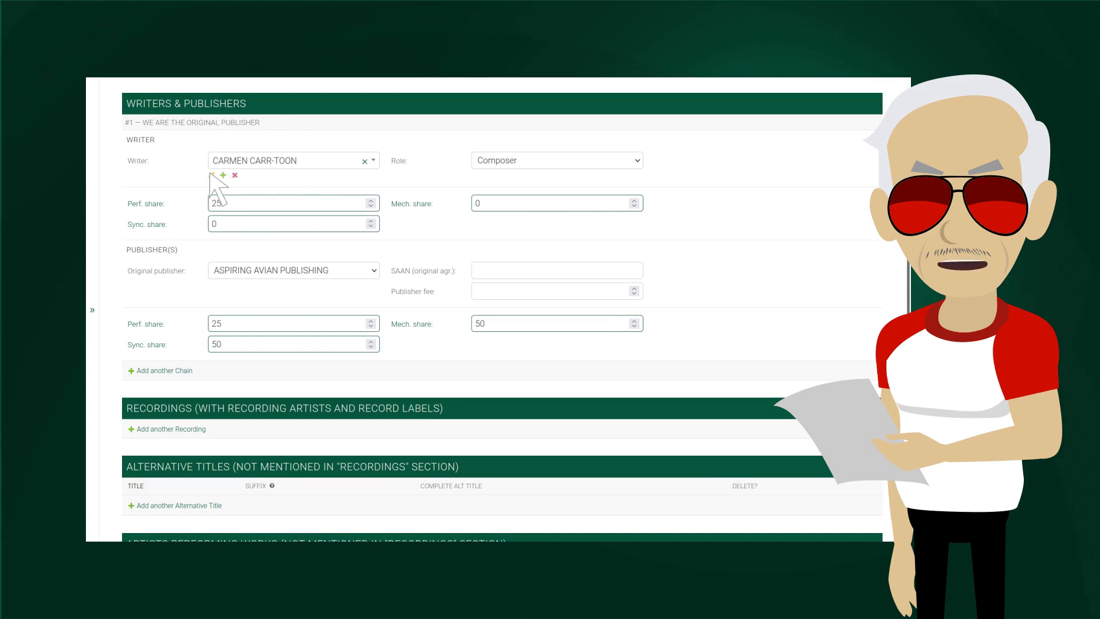
click(215, 175)
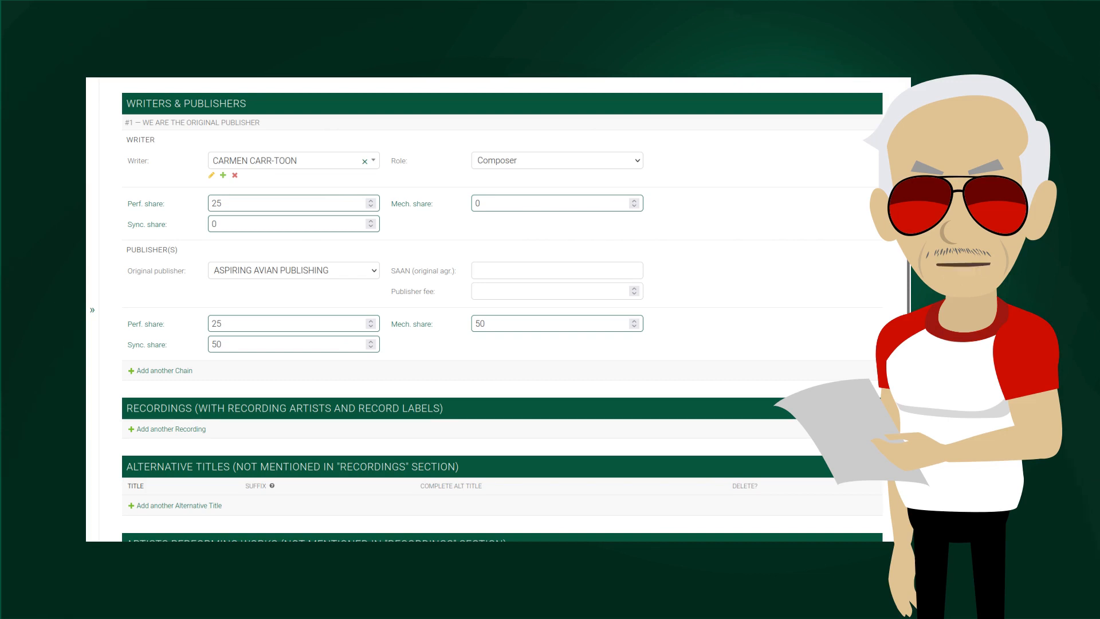
click(159, 371)
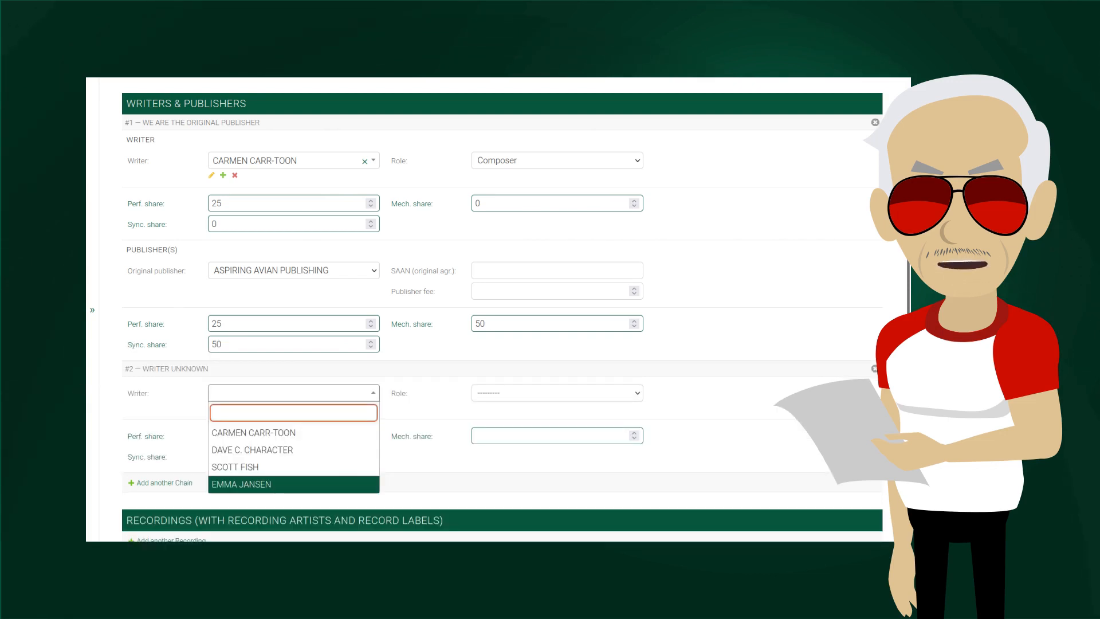
click(241, 484)
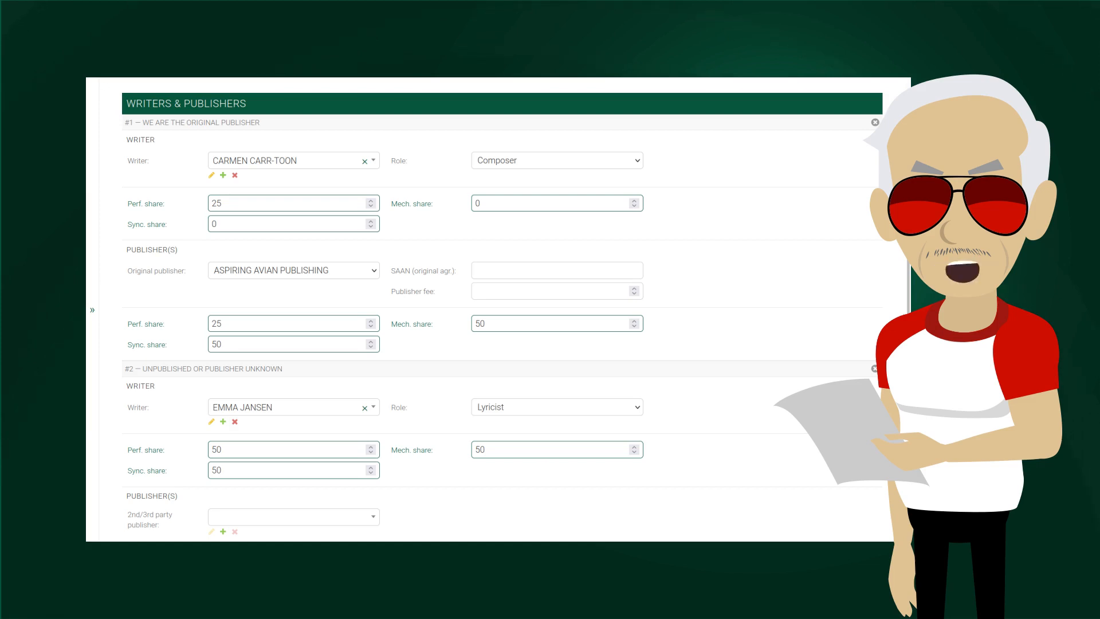
scroll(down, 3)
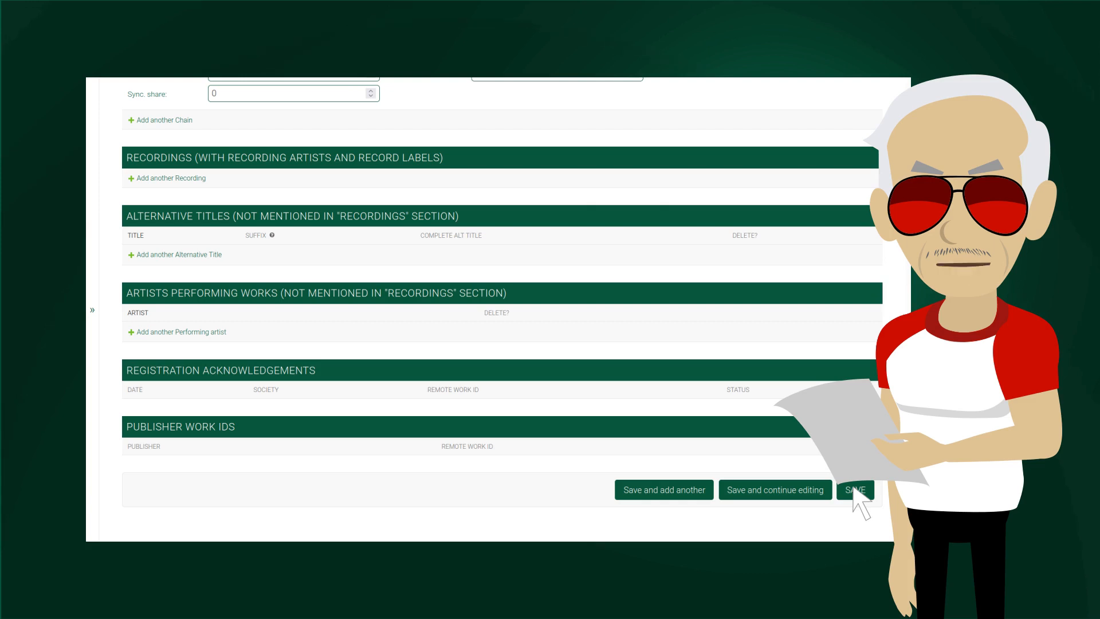
click(856, 489)
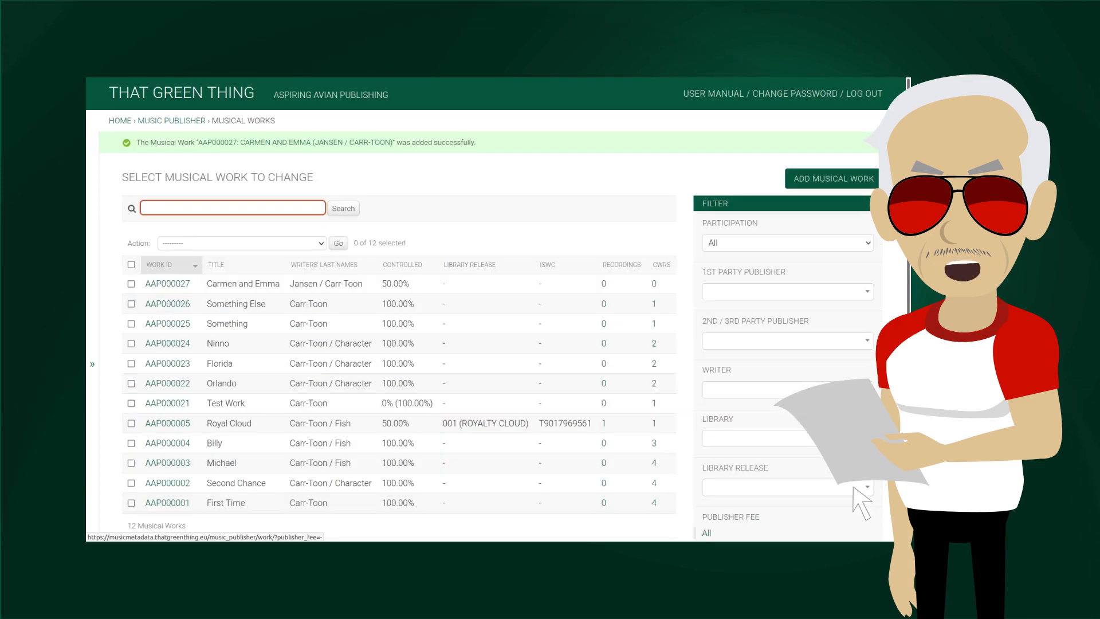